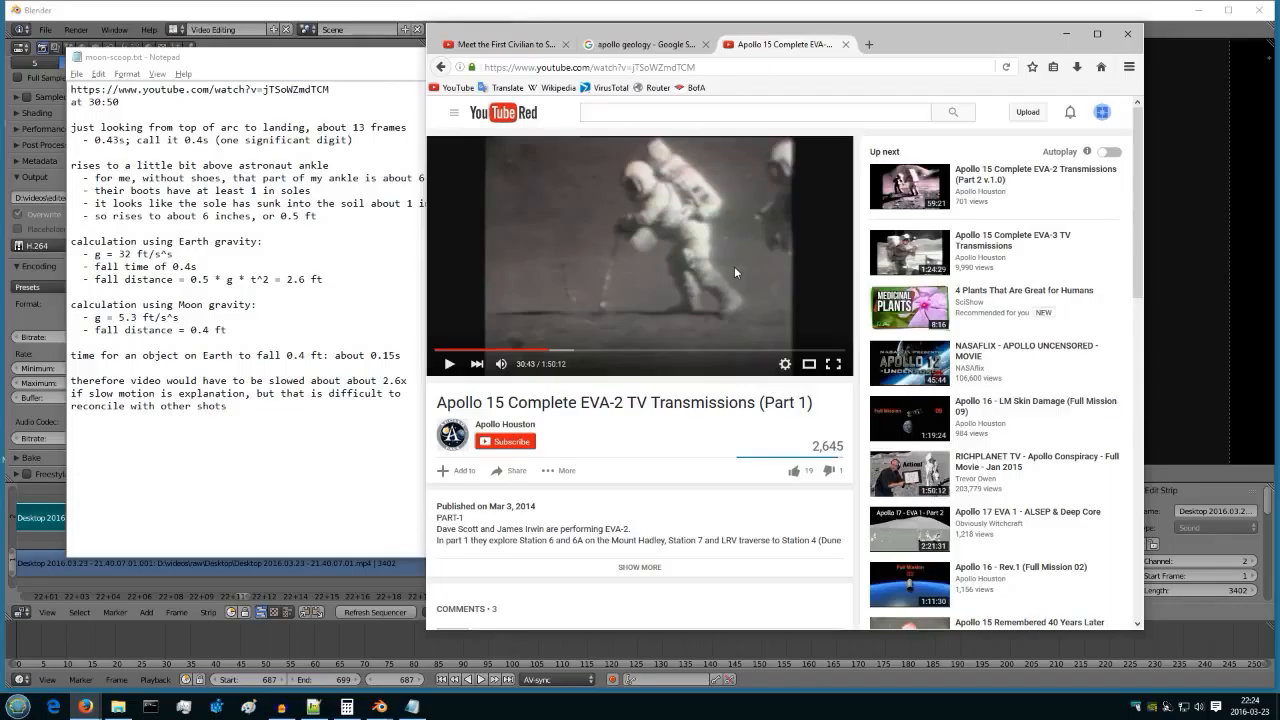
pyautogui.moveTo(616, 208)
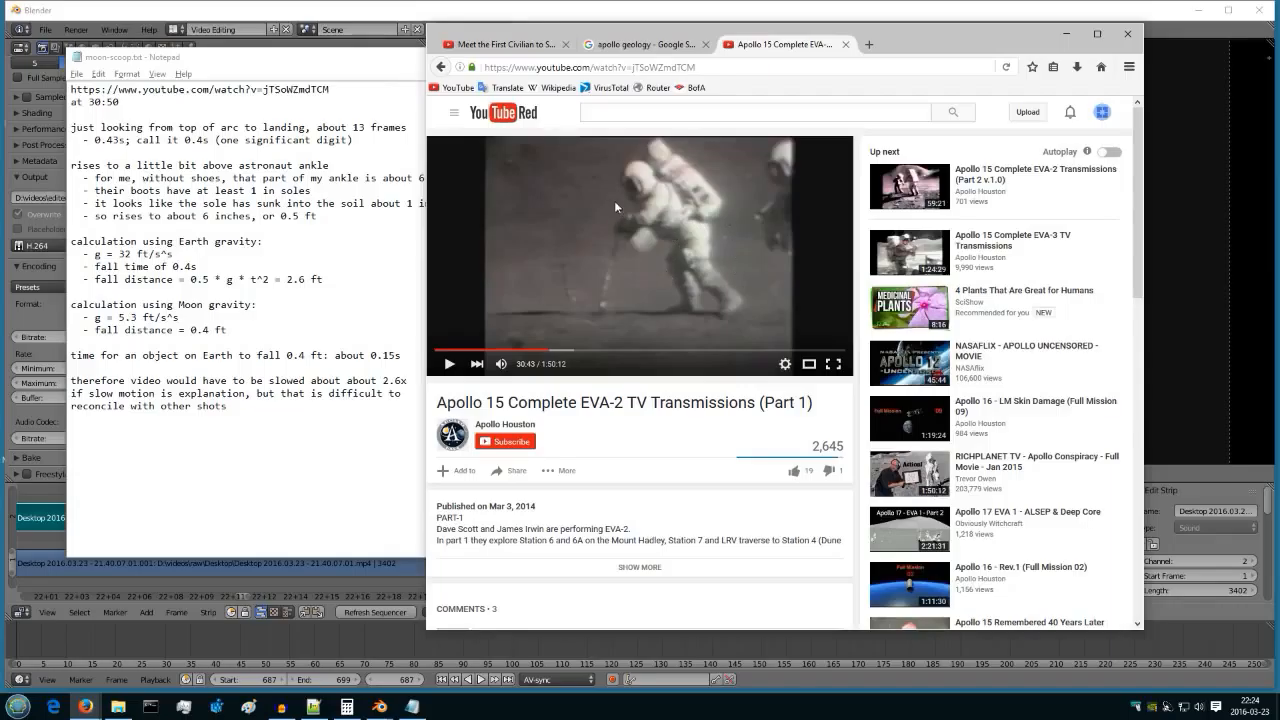
pyautogui.moveTo(650, 231)
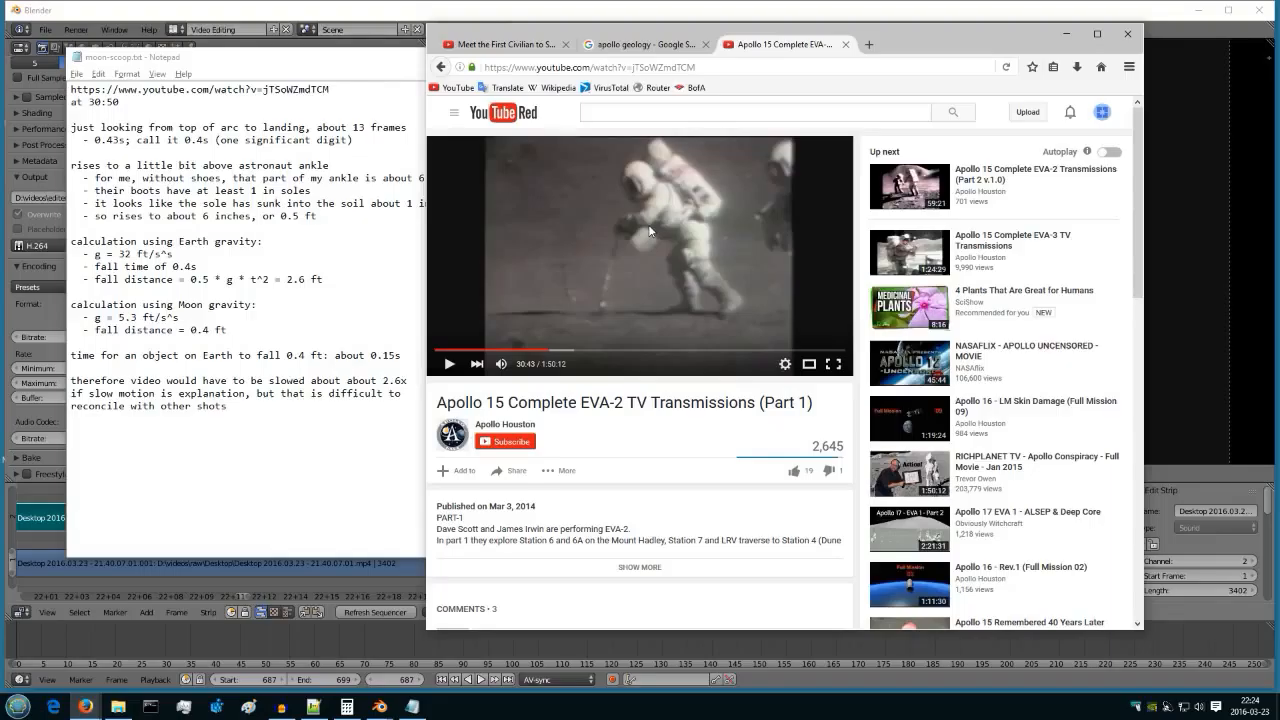
pyautogui.moveTo(630, 282)
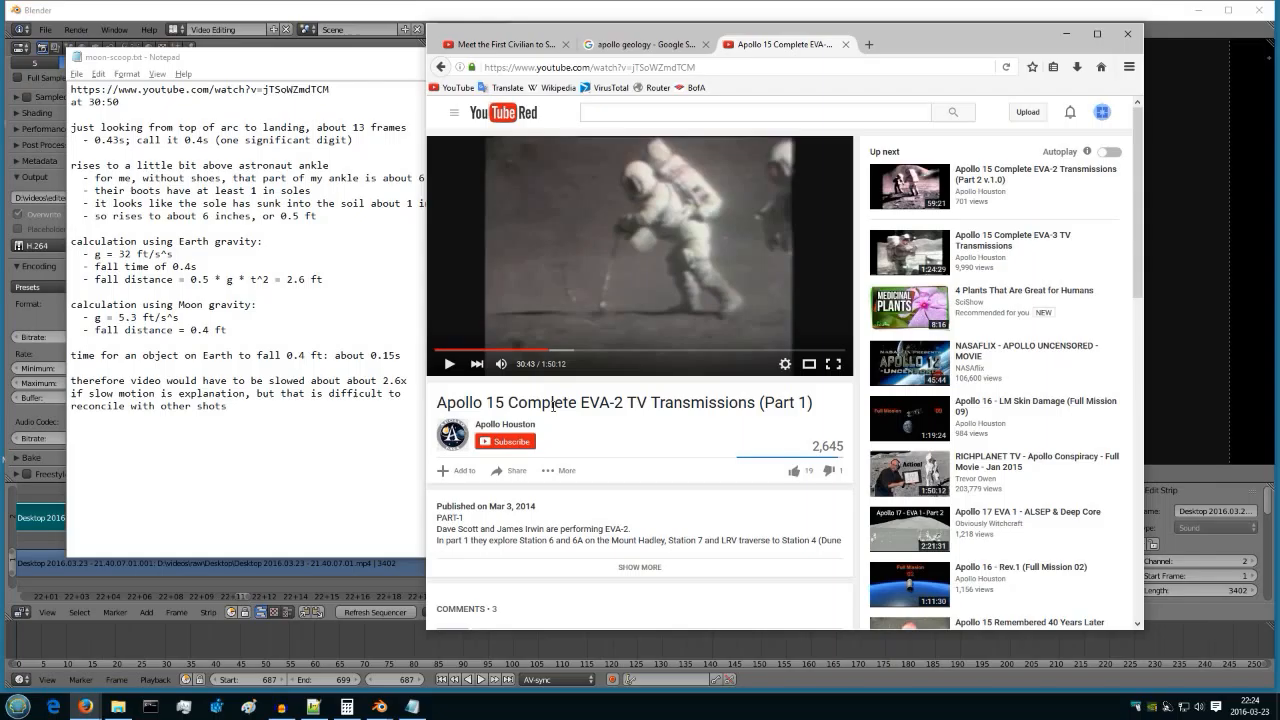
pyautogui.moveTo(640, 402)
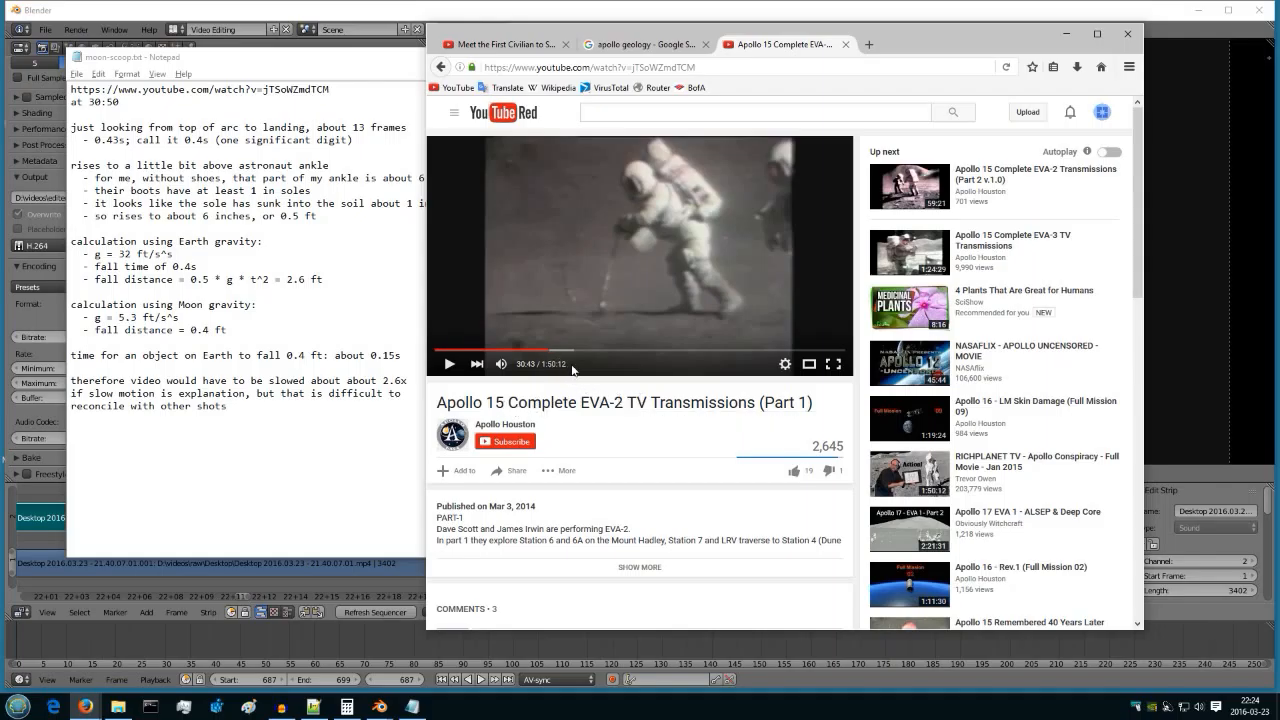
pyautogui.moveTo(672, 269)
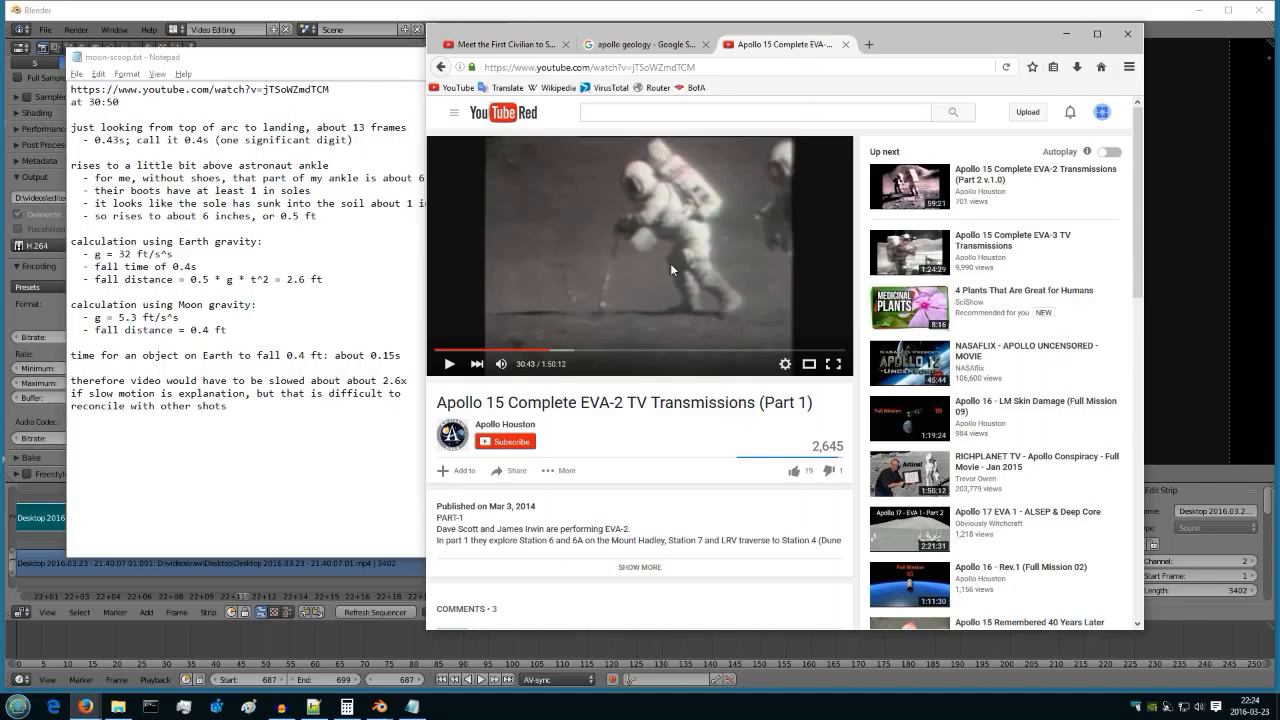
pyautogui.moveTo(602, 319)
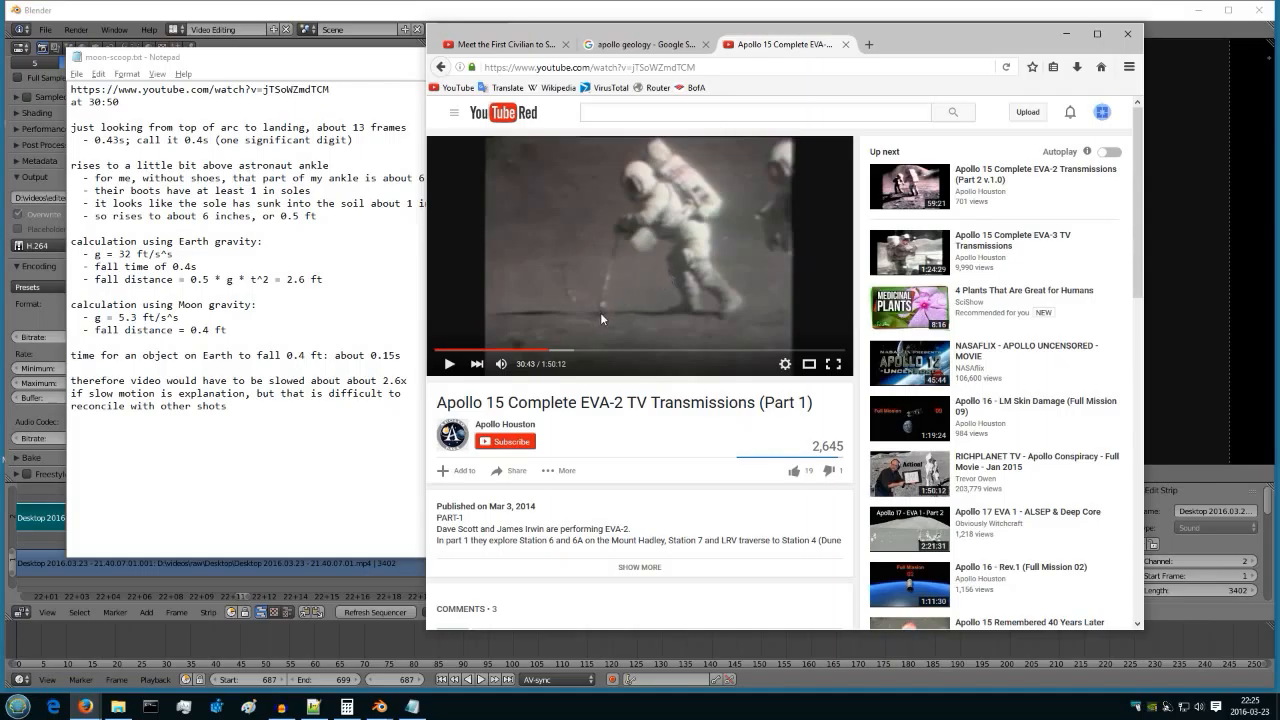
# Play the Apollo 15 video through the dirt scoop and pause at 30:52
pyautogui.click(449, 363)
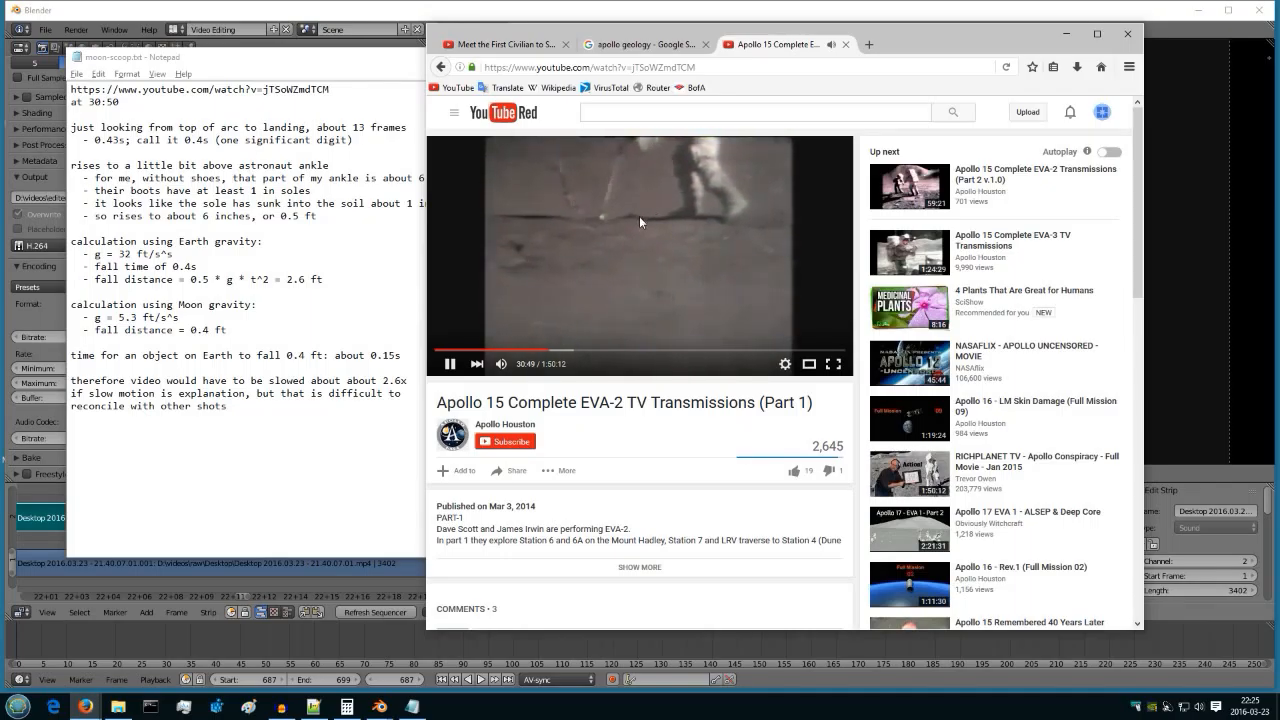
pyautogui.click(449, 363)
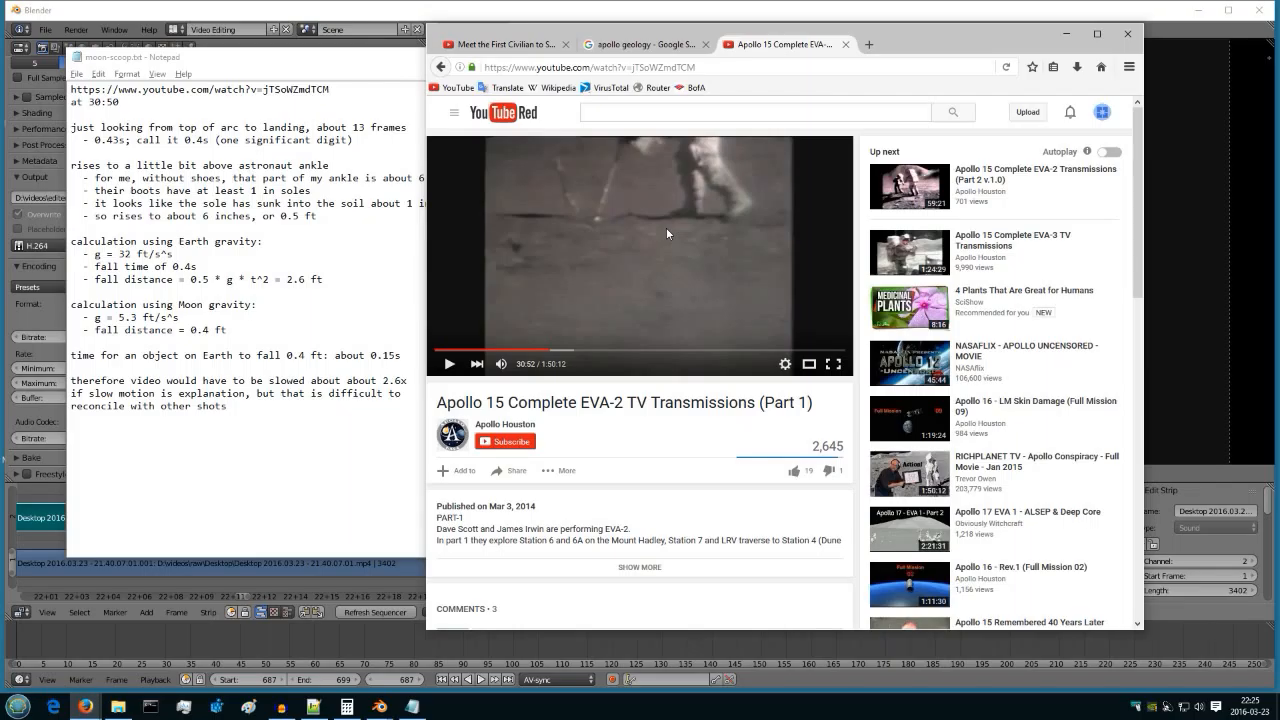
pyautogui.moveTo(387, 16)
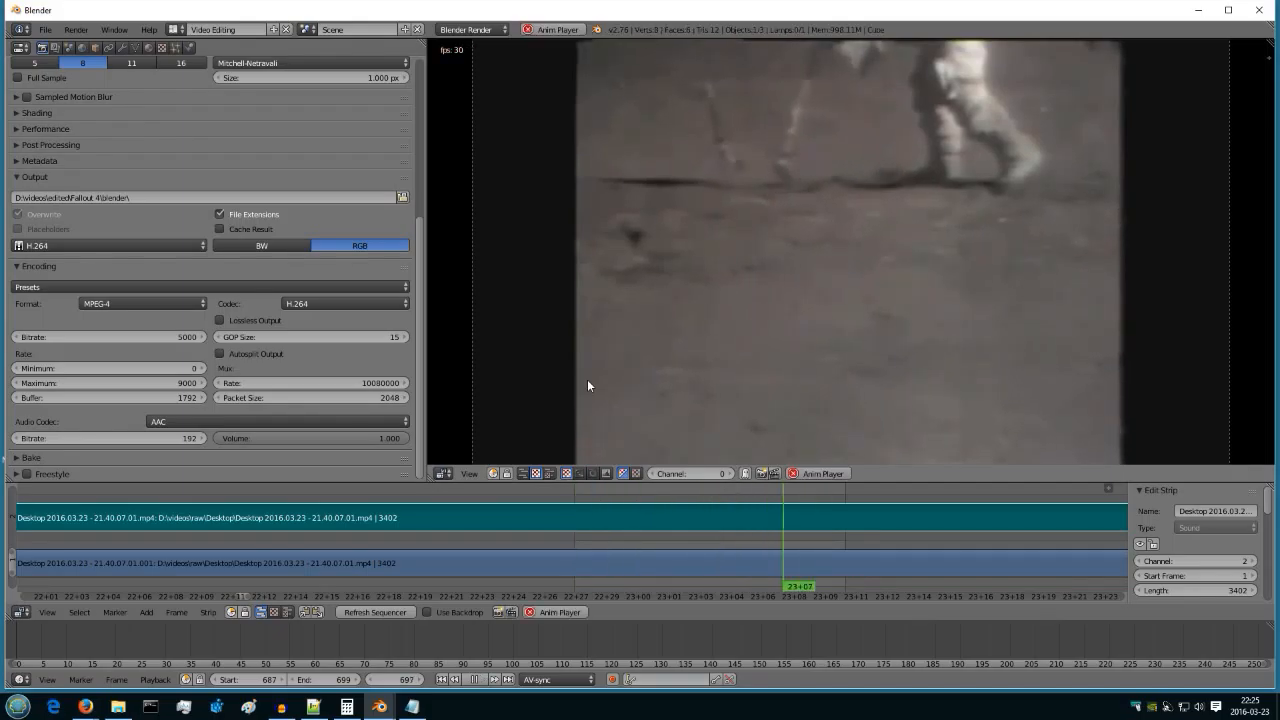
# Stop the looping dirt-scoop playback in the Blender sequencer at frame 22+27
pyautogui.click(693, 585)
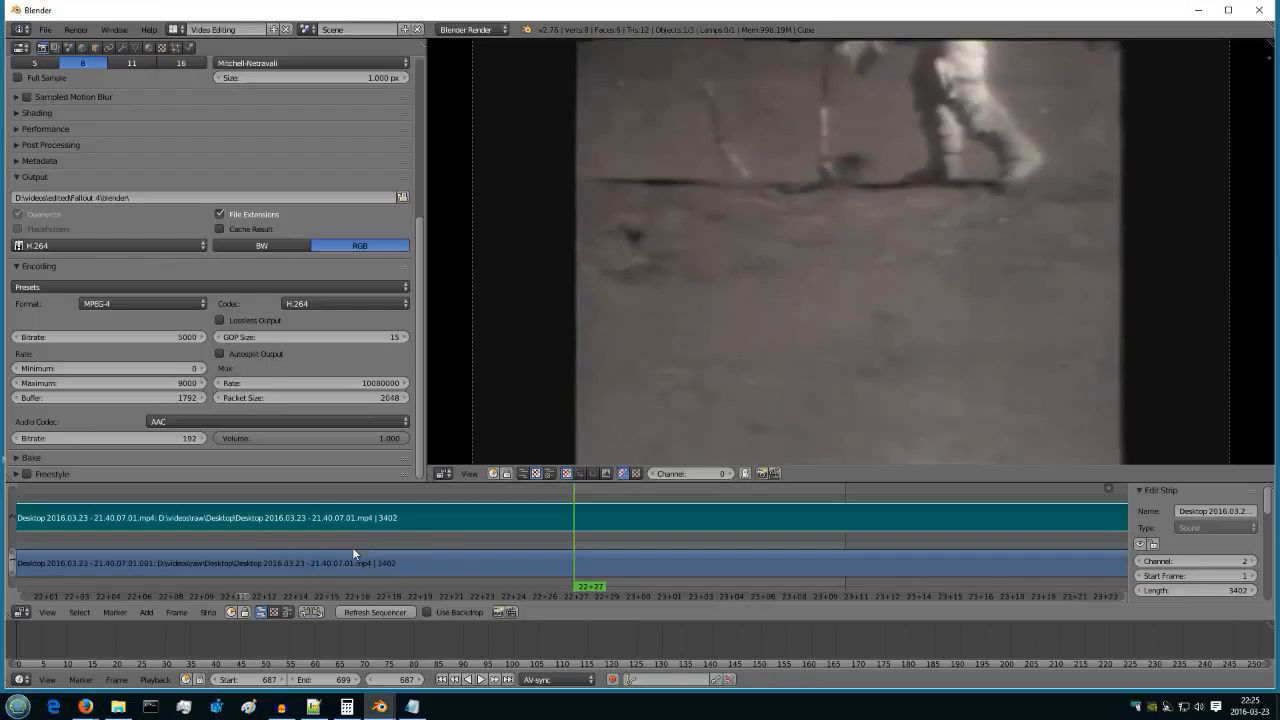
pyautogui.moveTo(575, 528)
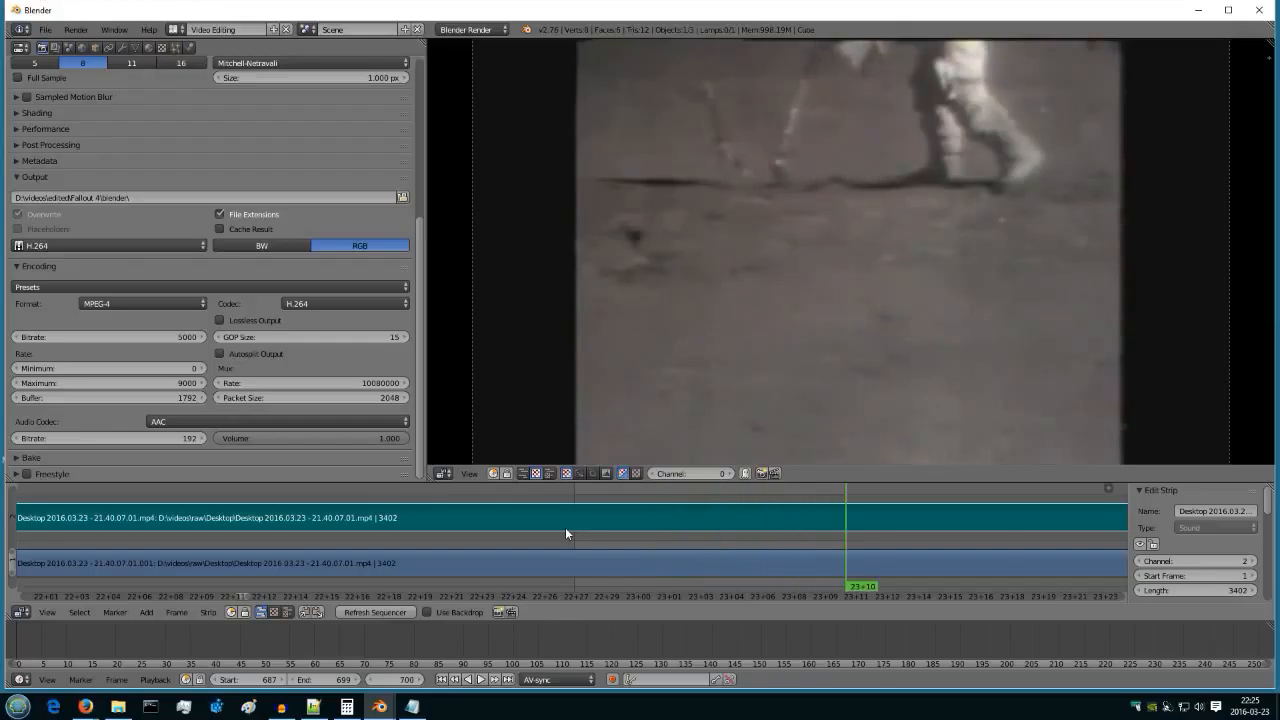
pyautogui.moveTo(864, 336)
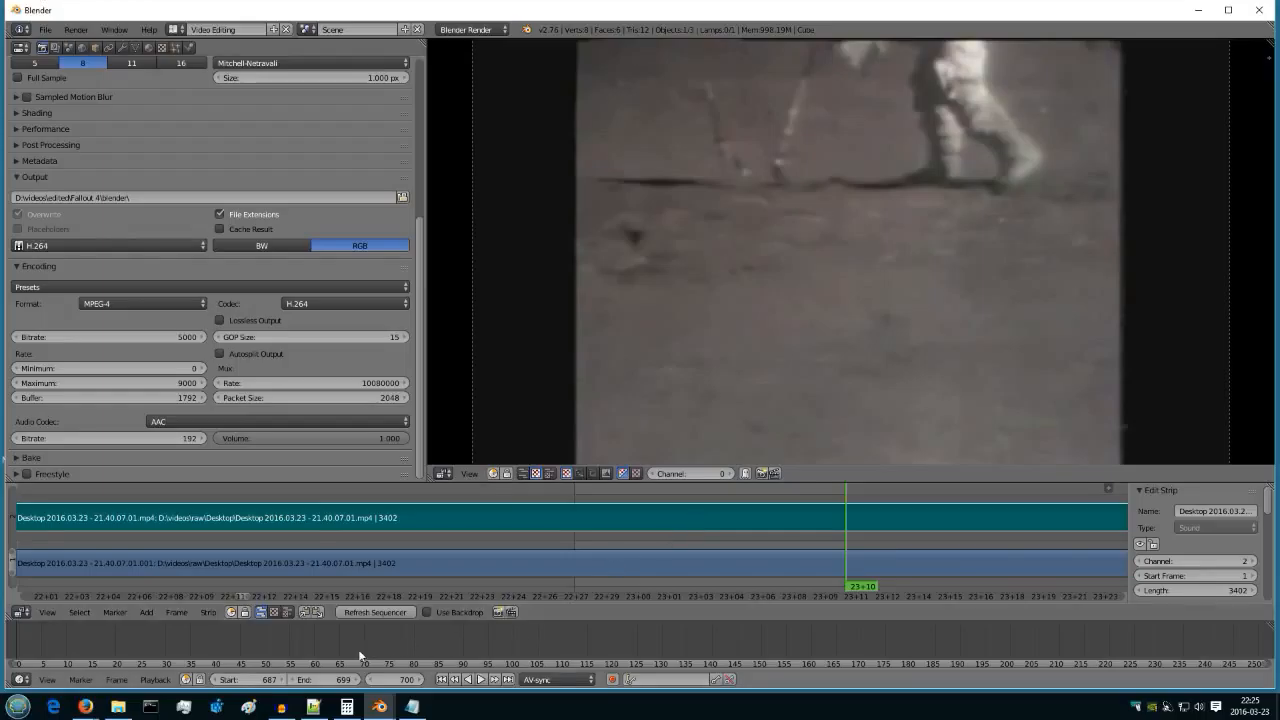
pyautogui.moveTo(605, 582)
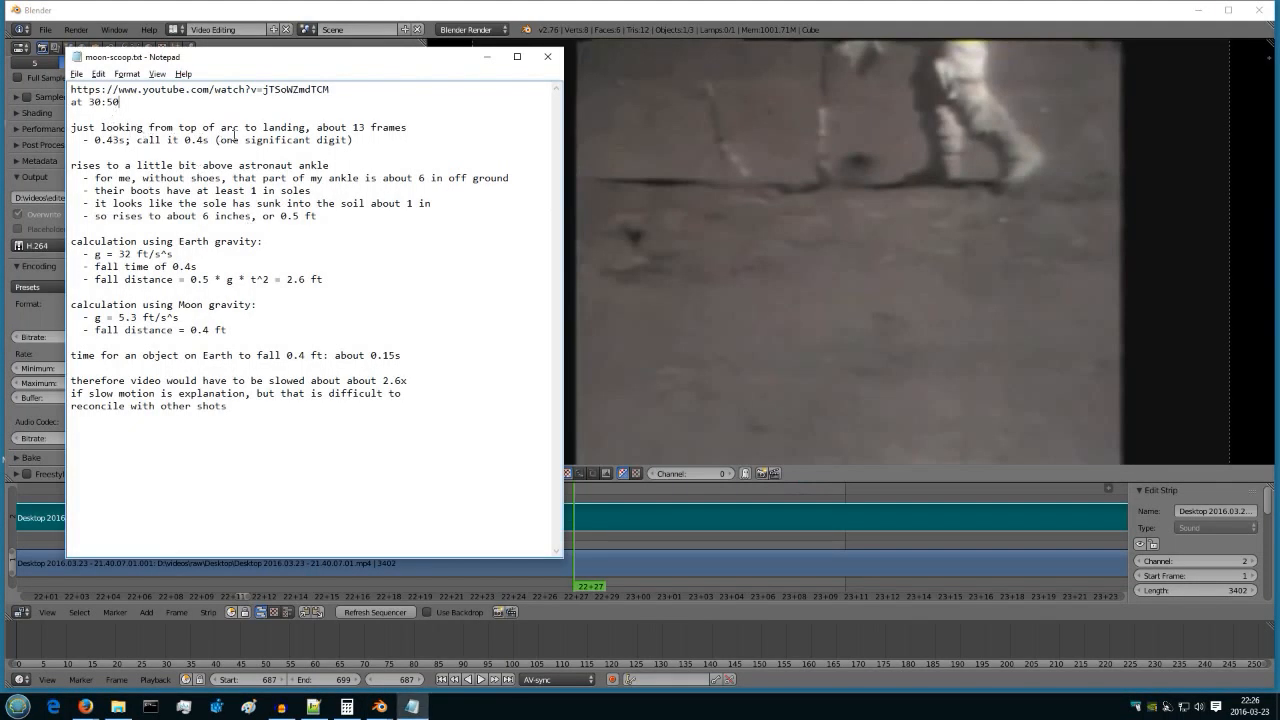
pyautogui.doubleClick(352, 127)
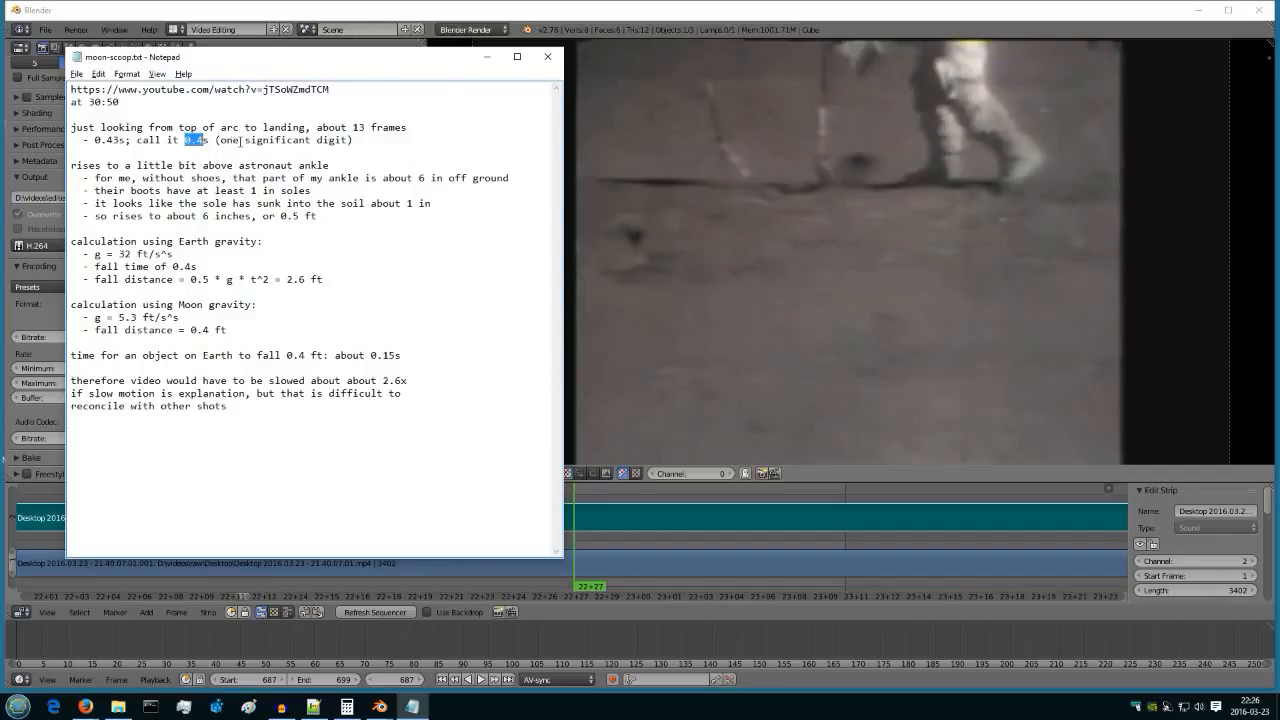
pyautogui.moveTo(779, 189)
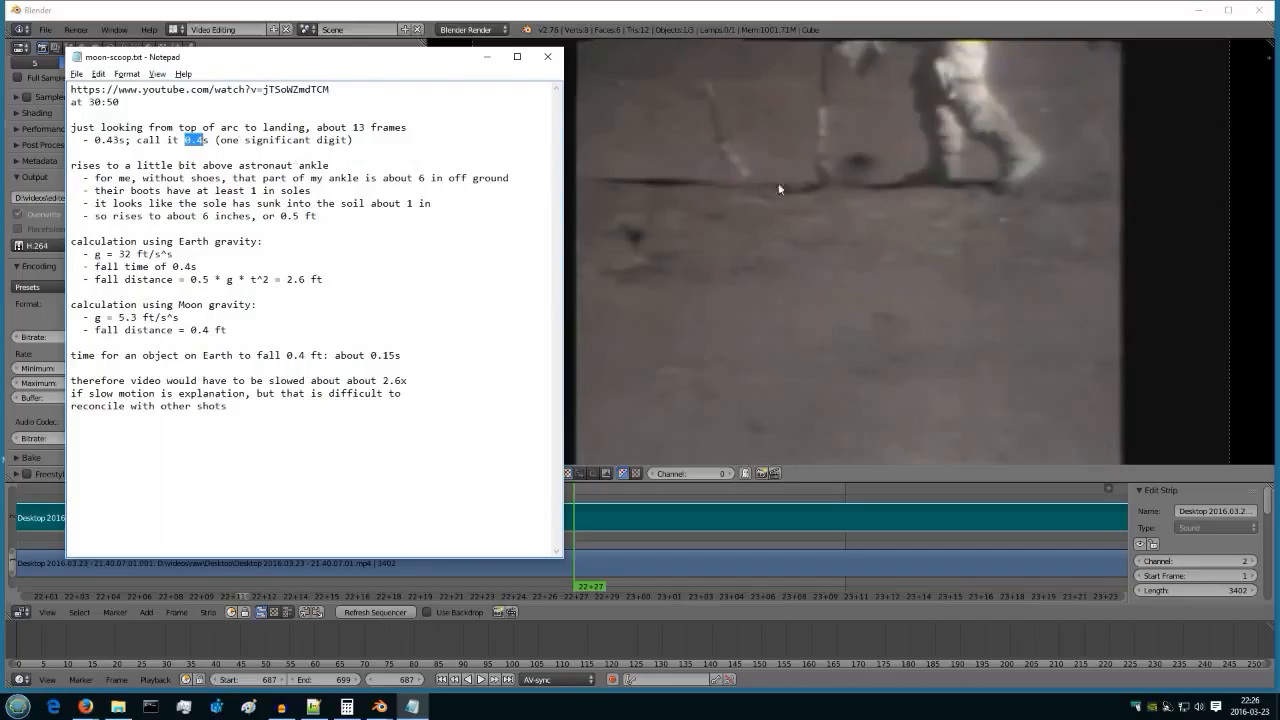
pyautogui.moveTo(917, 165)
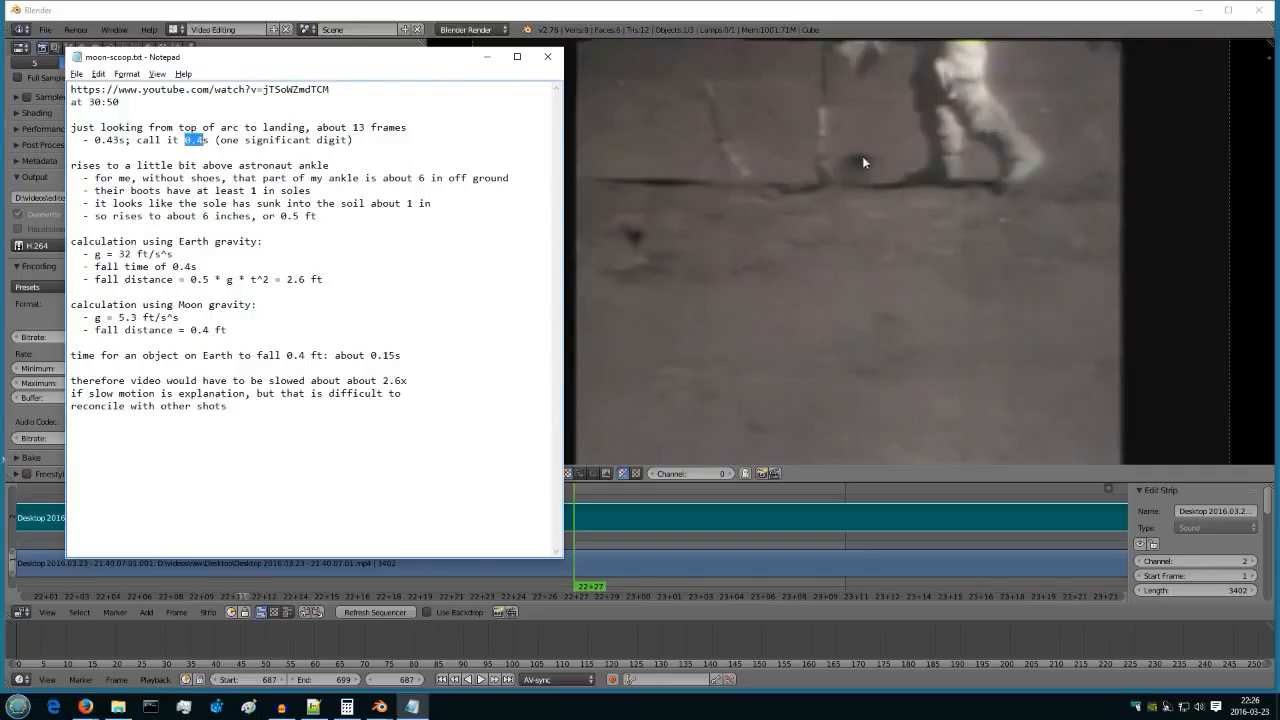
pyautogui.moveTo(857, 160)
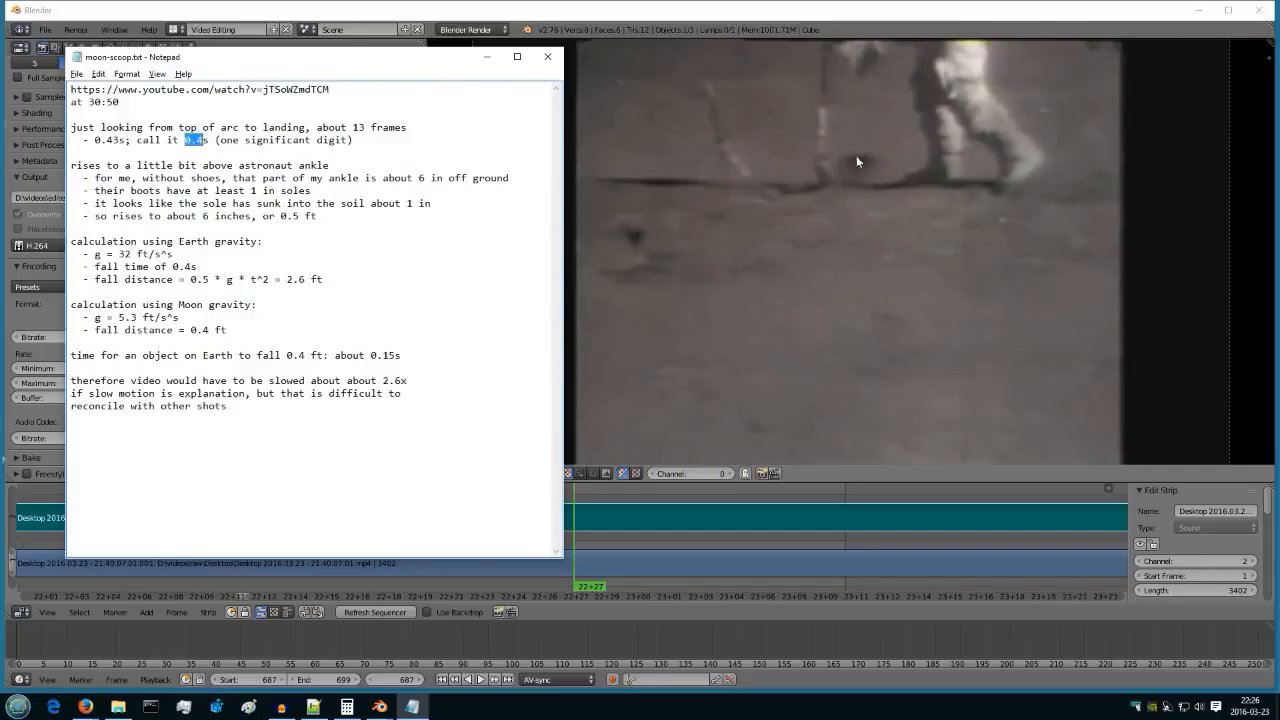
pyautogui.moveTo(895, 160)
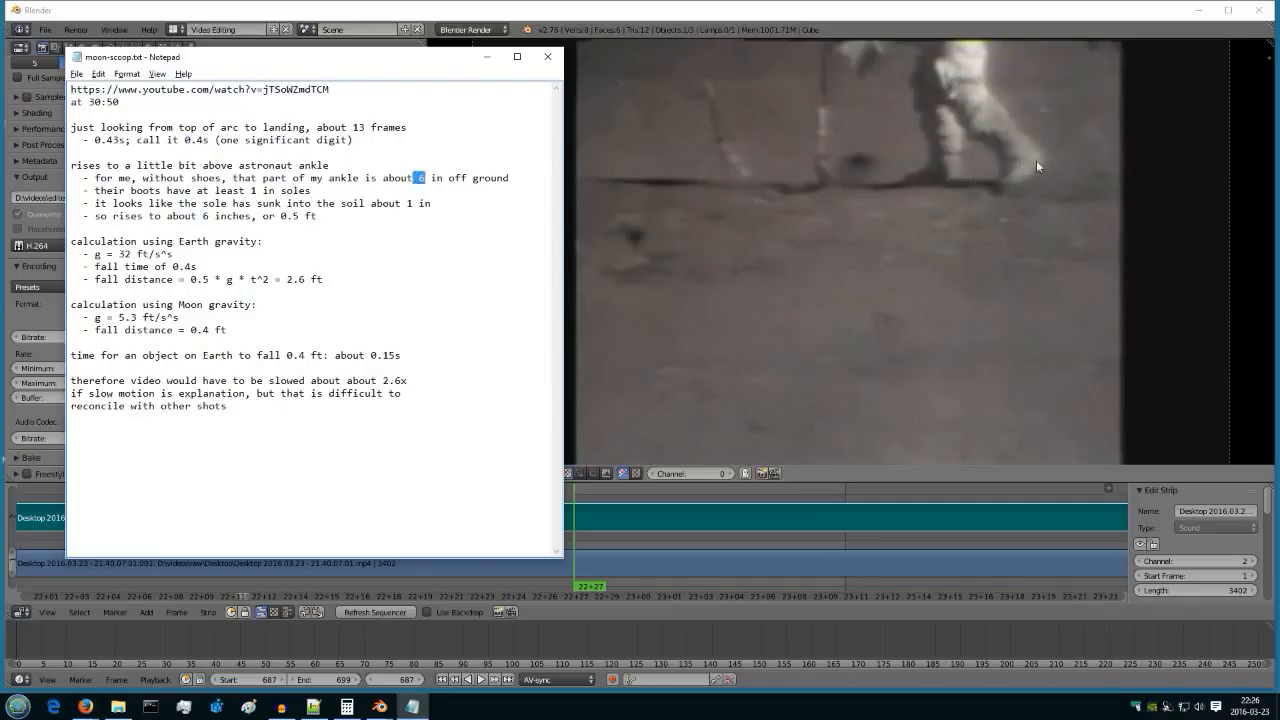
pyautogui.moveTo(818, 197)
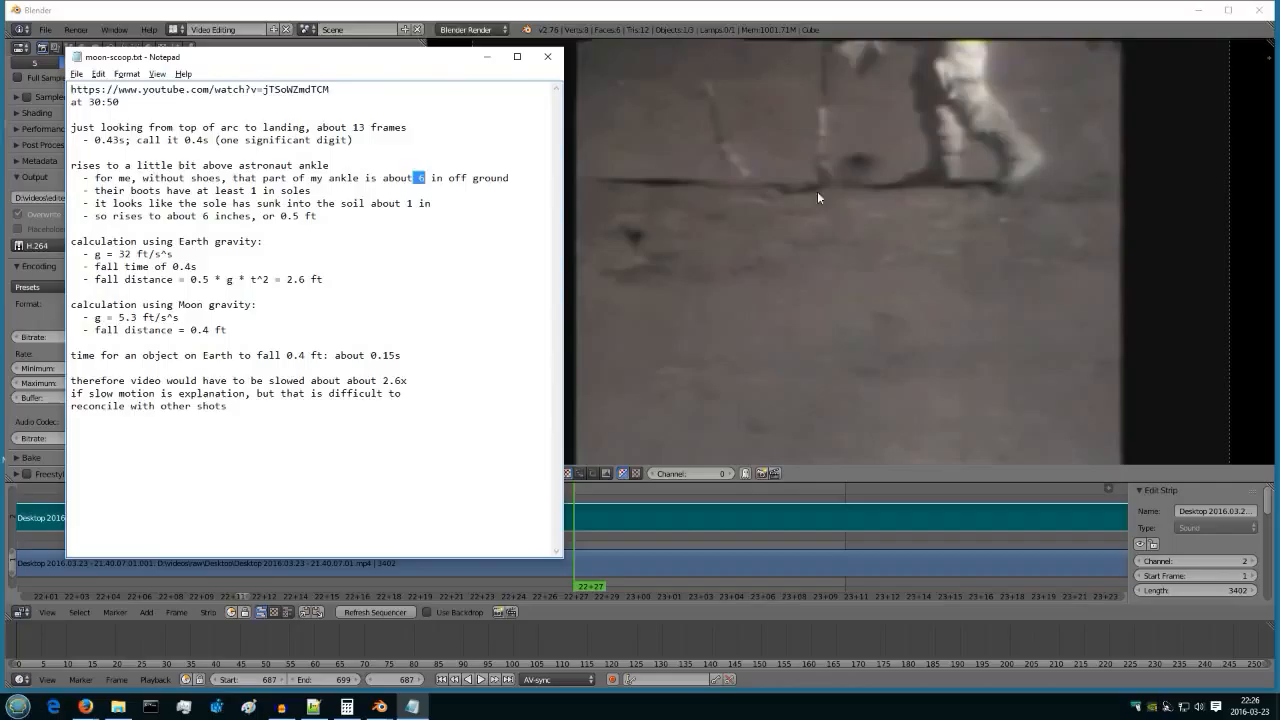
pyautogui.moveTo(923, 190)
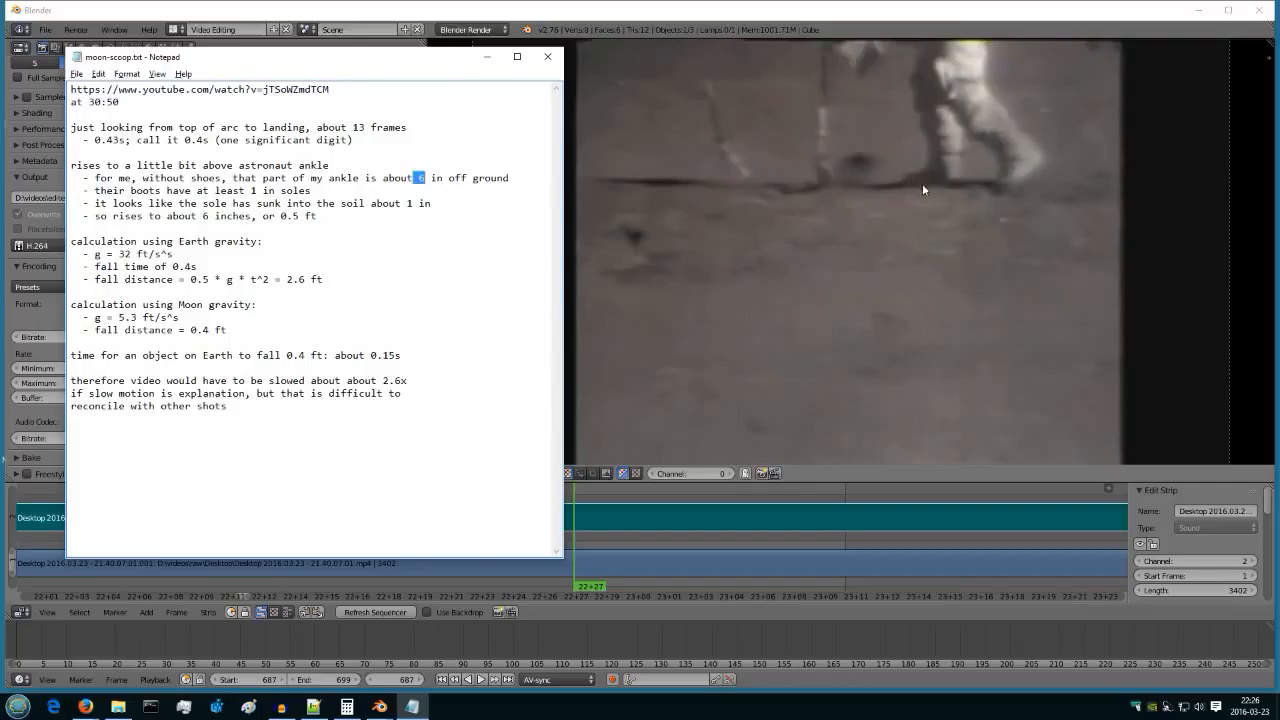
pyautogui.moveTo(862, 200)
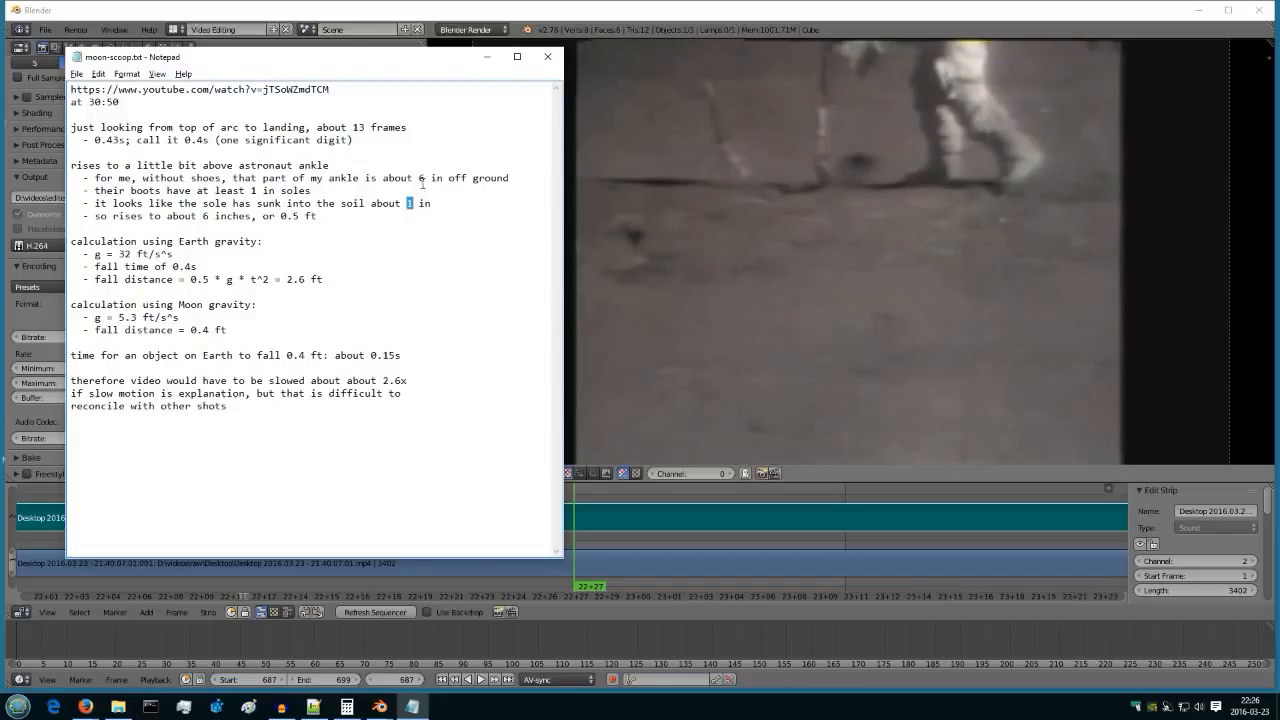
pyautogui.moveTo(857, 188)
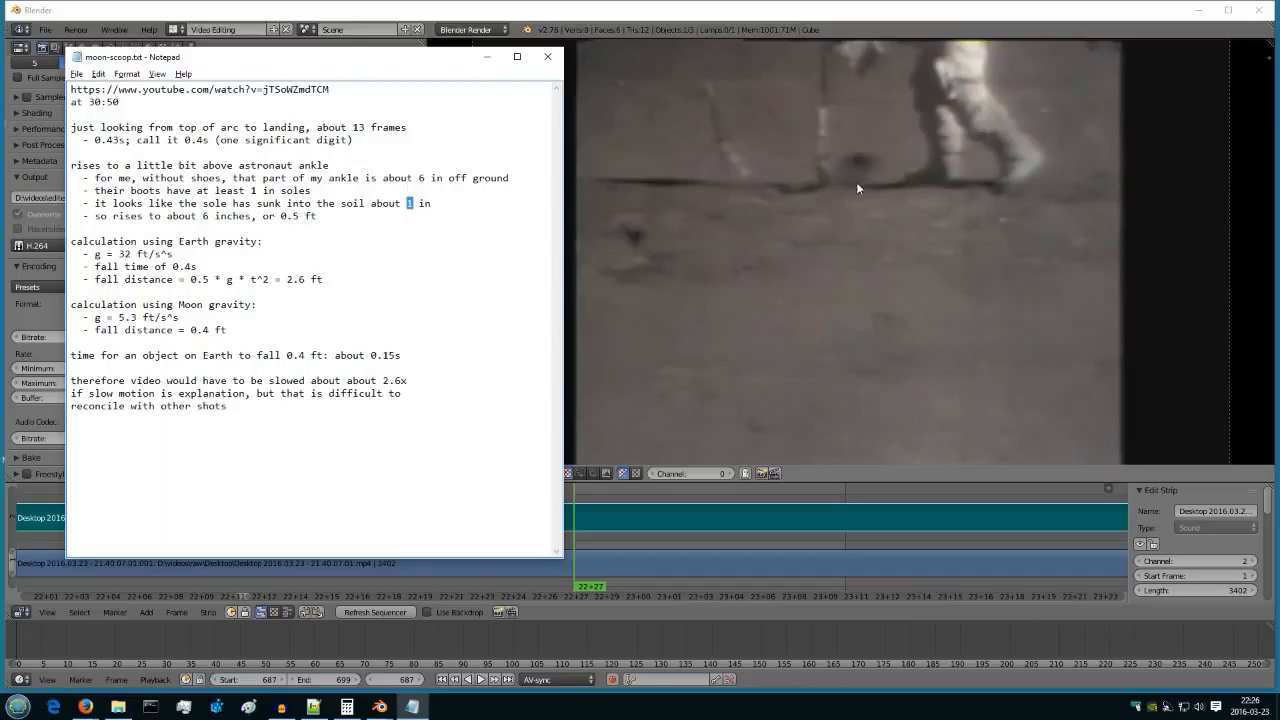
pyautogui.moveTo(859, 172)
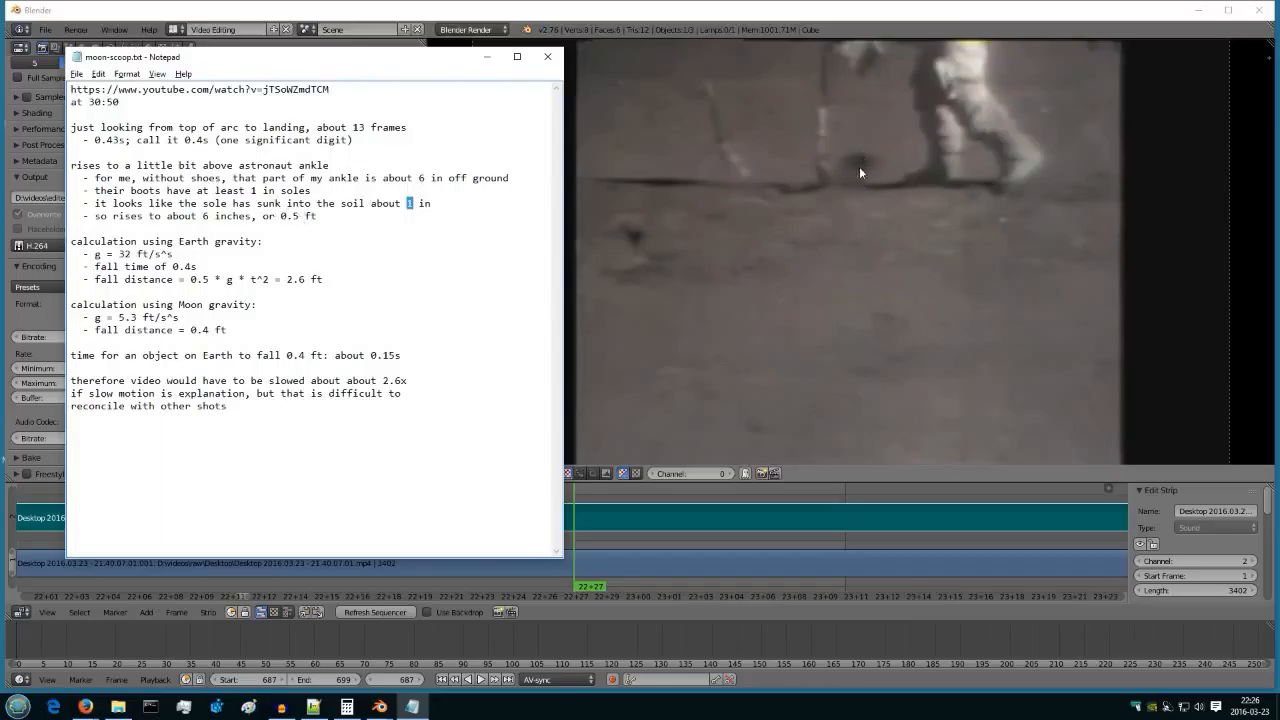
pyautogui.moveTo(857, 190)
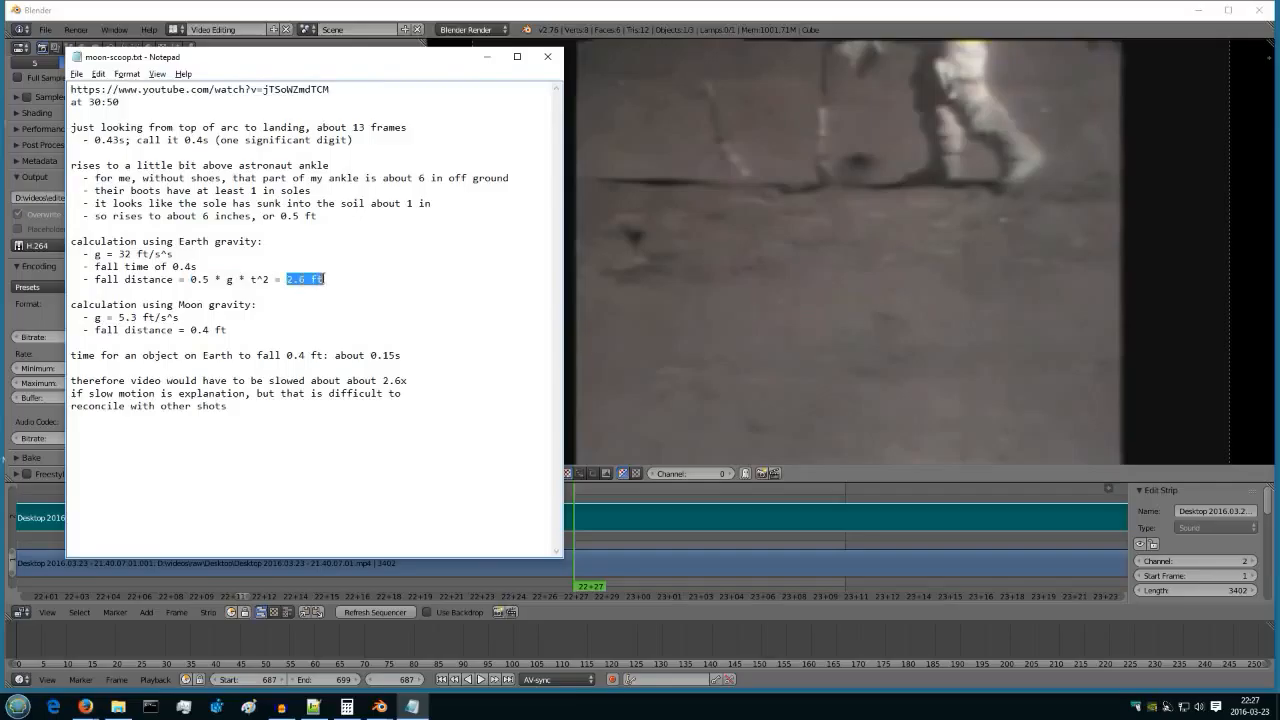
pyautogui.moveTo(355, 314)
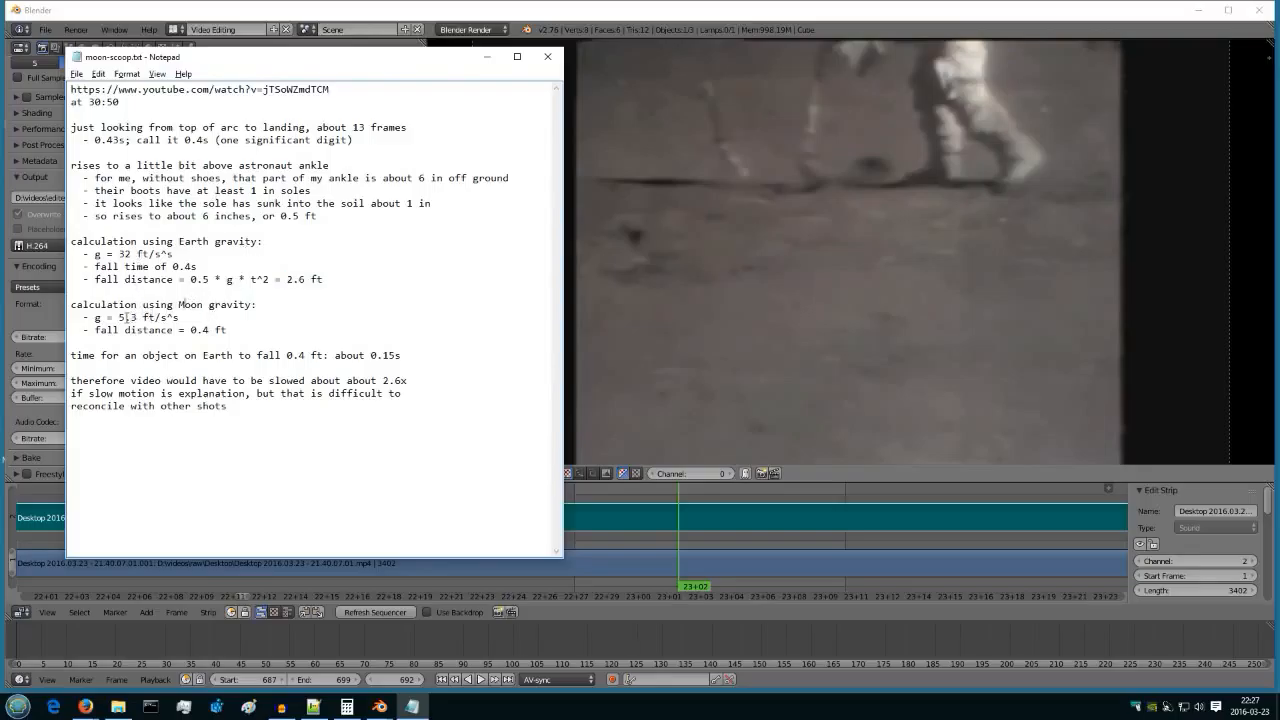
pyautogui.doubleClick(199, 330)
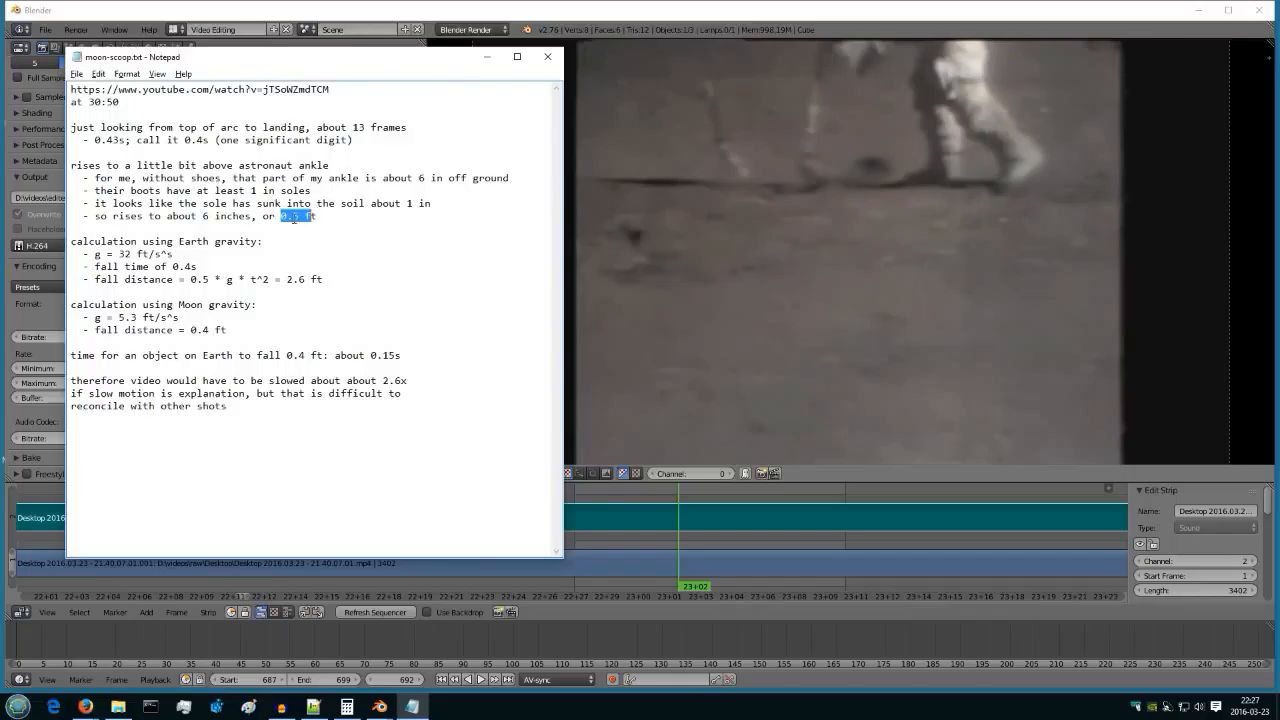
pyautogui.moveTo(248, 294)
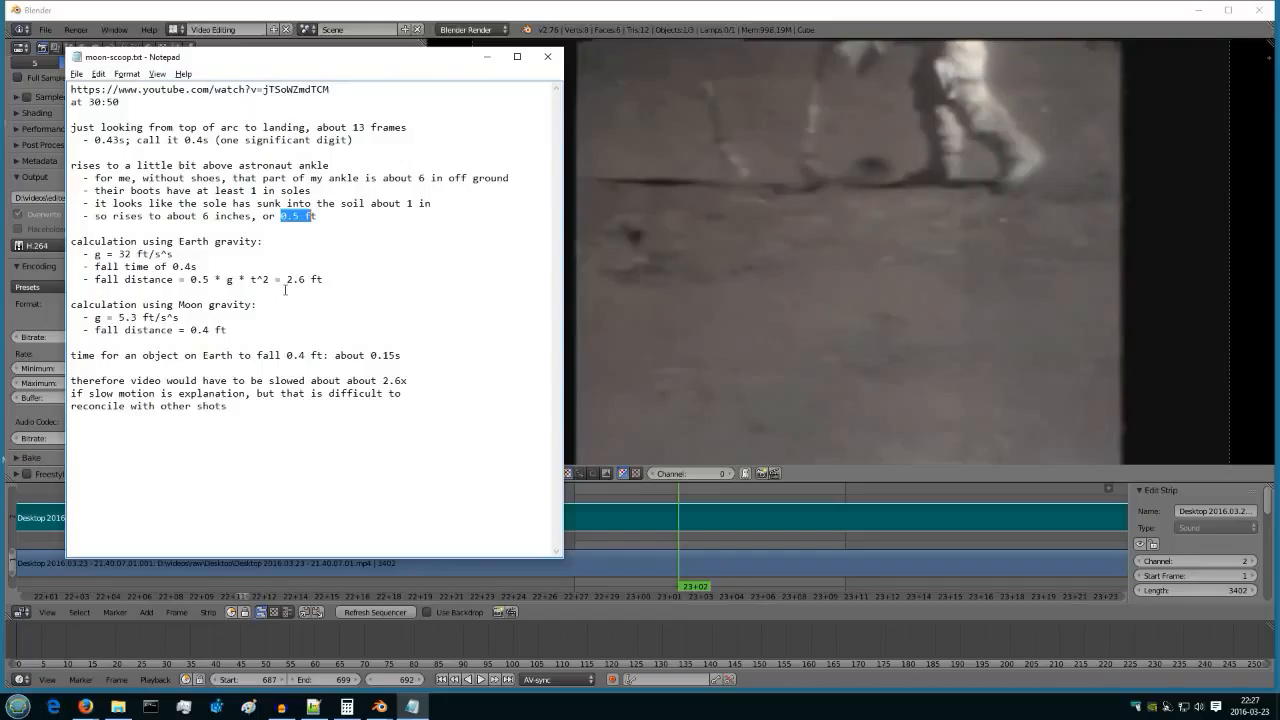
pyautogui.moveTo(297, 304)
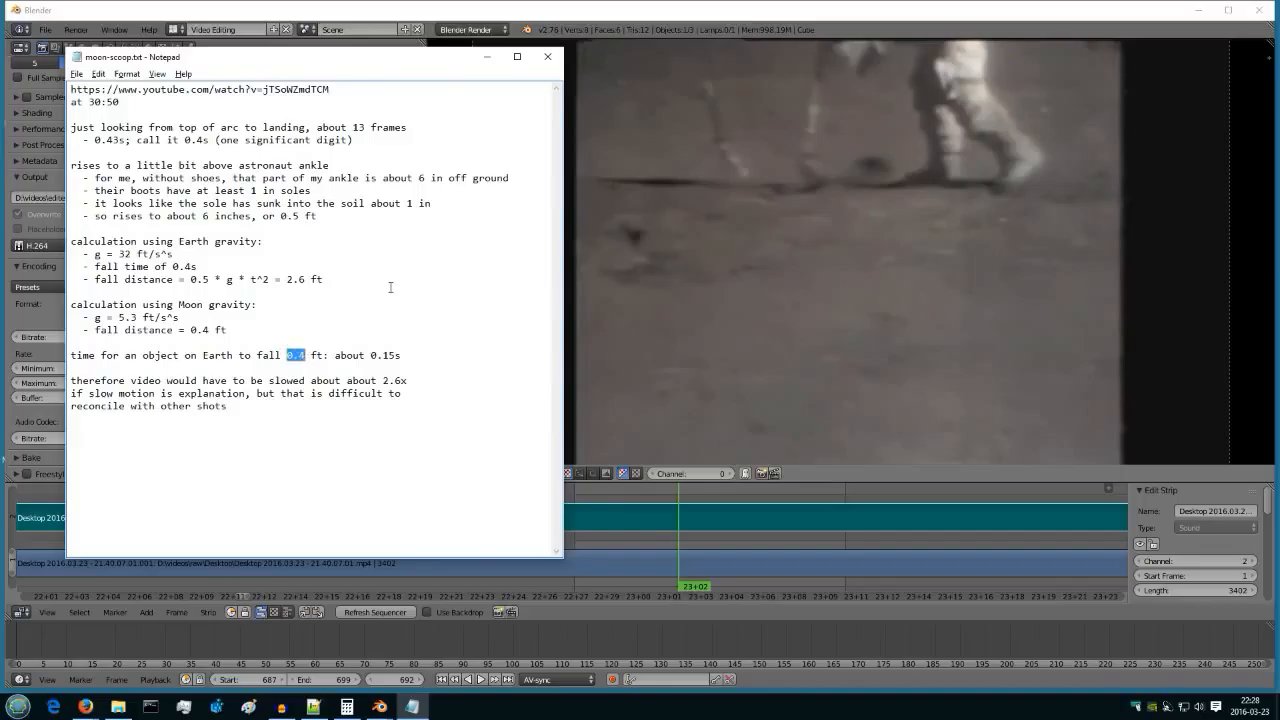
pyautogui.moveTo(279, 316)
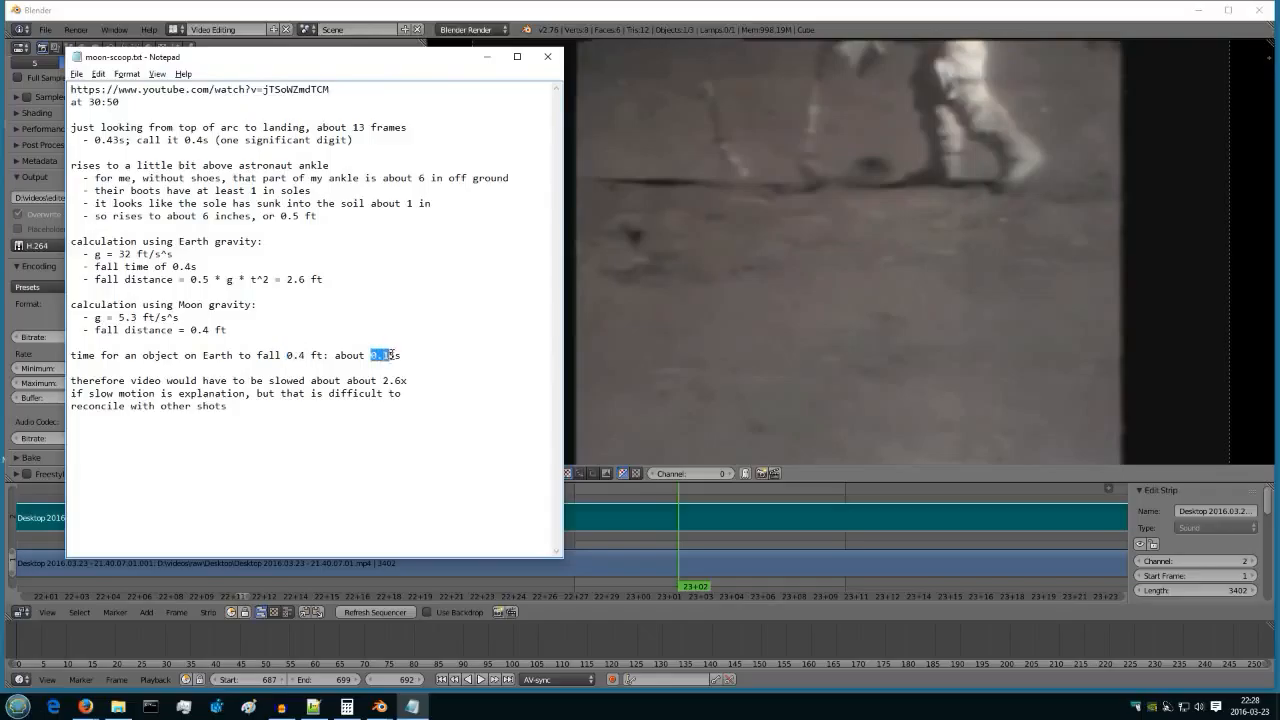
pyautogui.moveTo(431, 322)
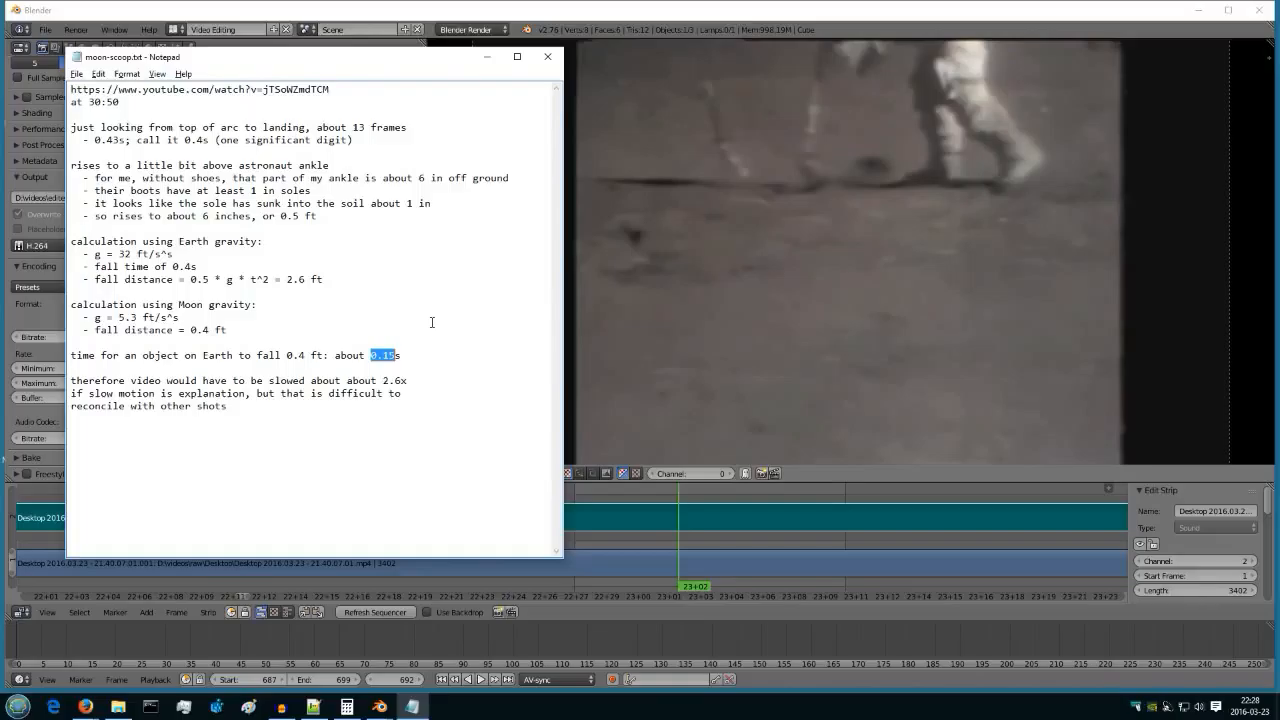
pyautogui.moveTo(381, 382)
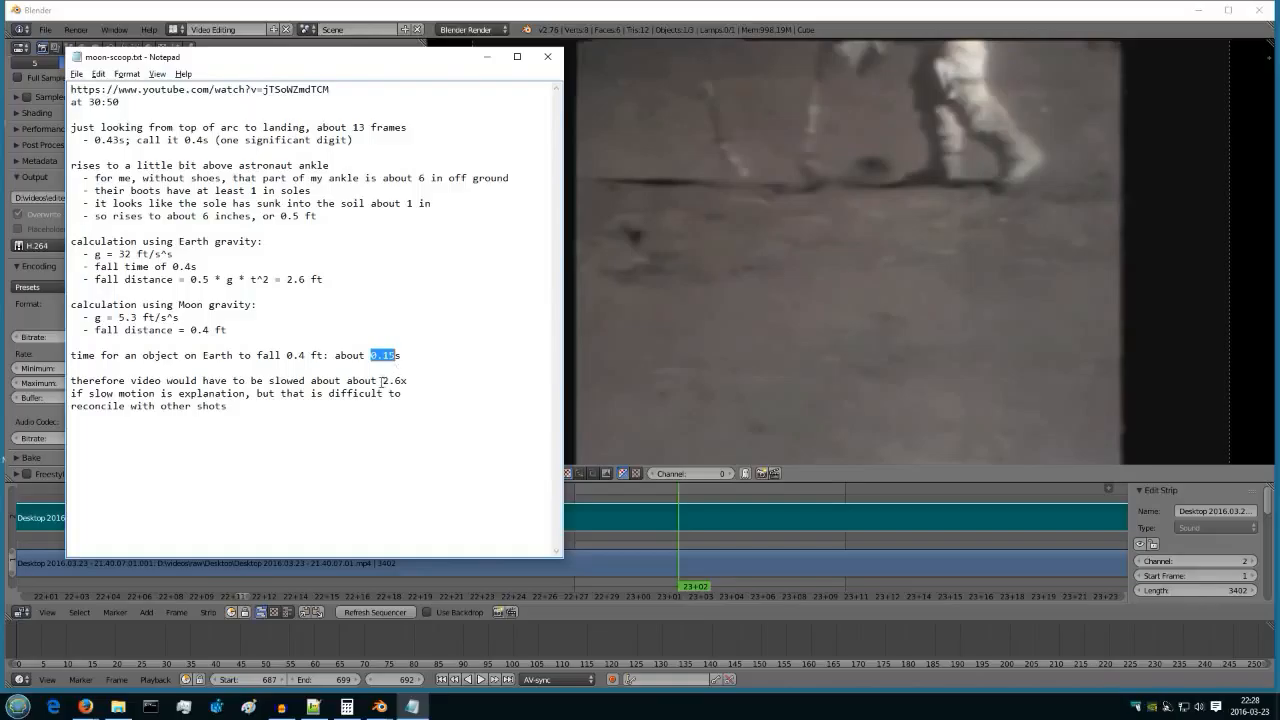
pyautogui.doubleClick(393, 380)
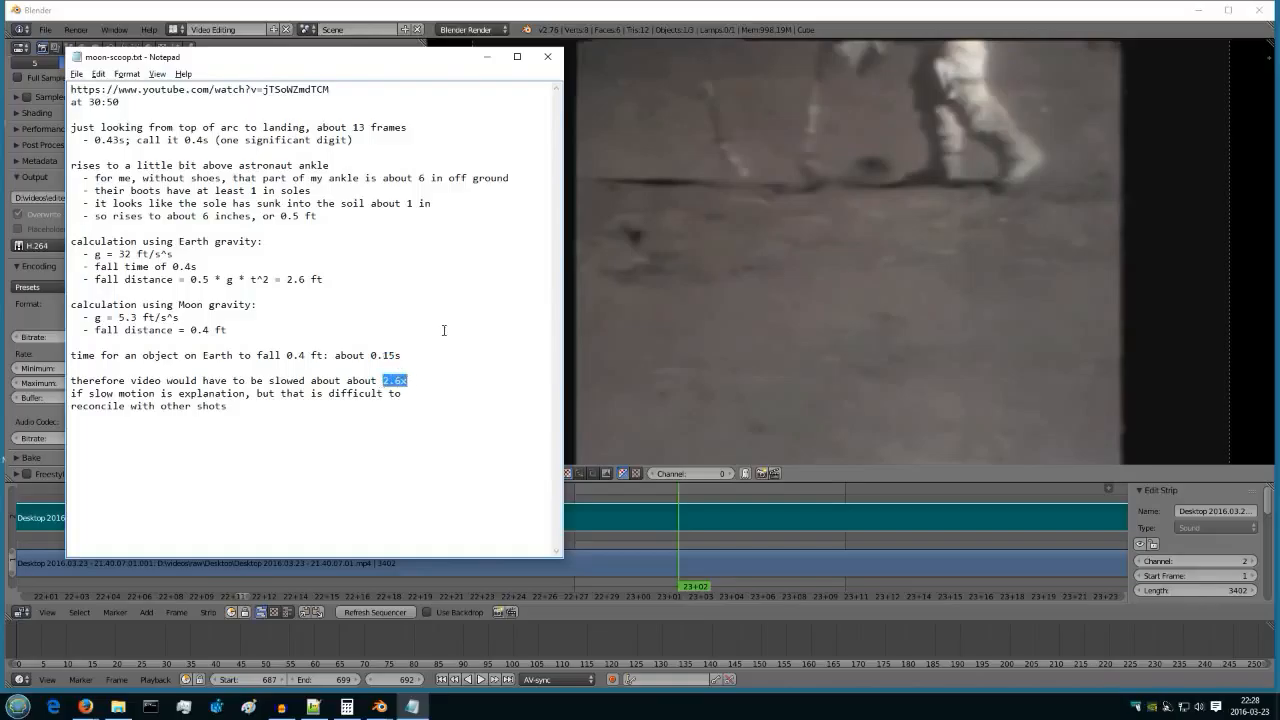